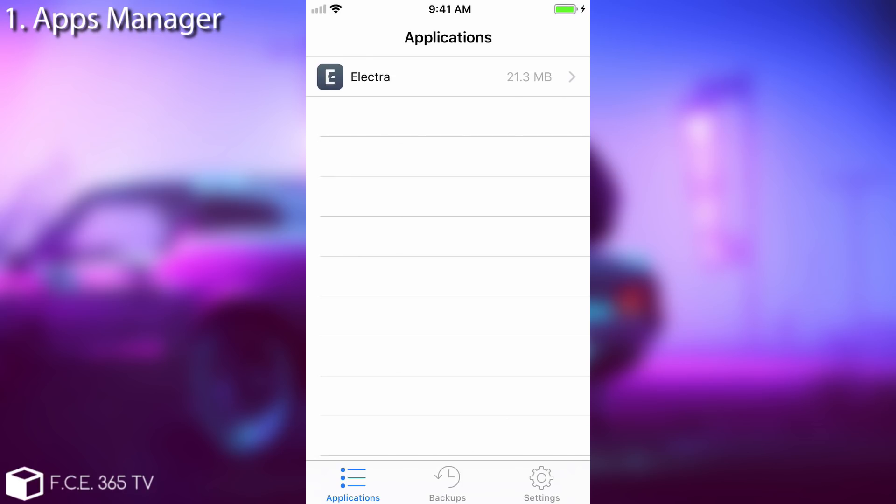
View Electra's details and create a new backup of its data
left_click(447, 77)
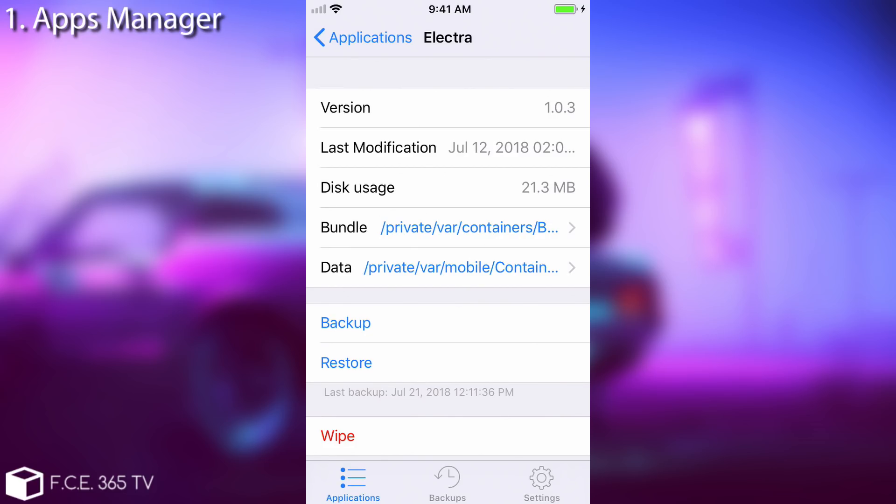
left_click(345, 322)
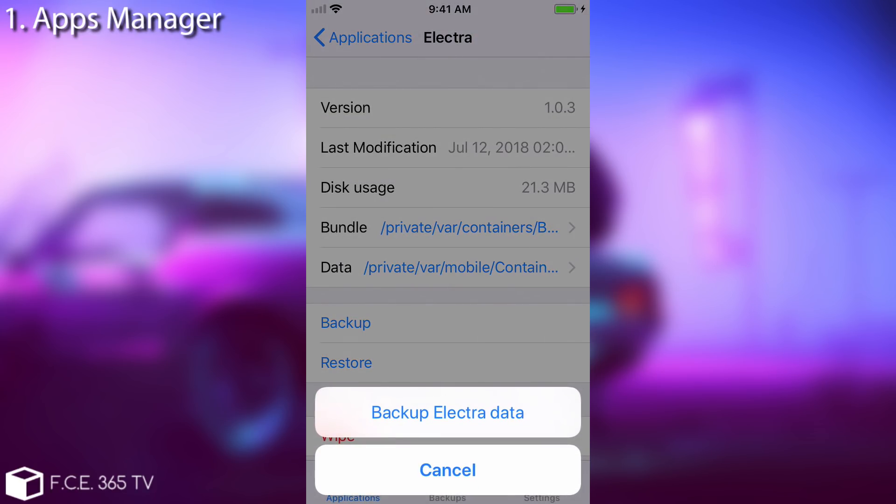
left_click(447, 412)
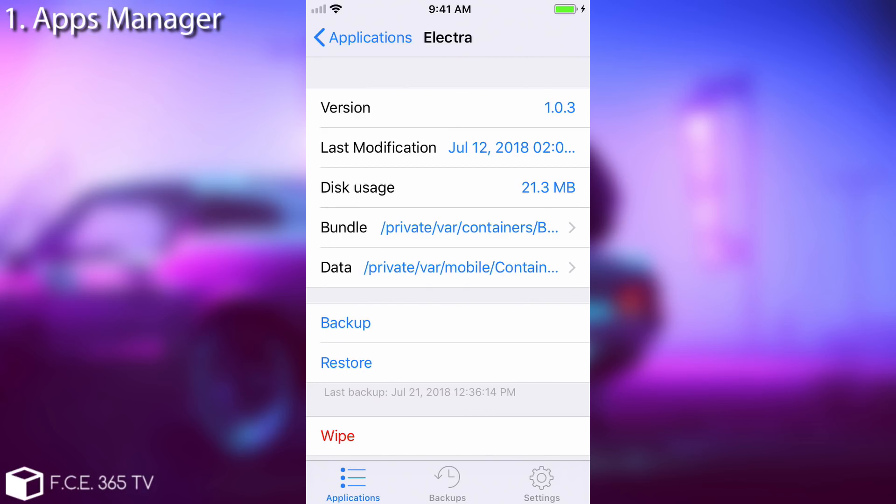
Preview the Restore and Wipe Electra data sheets, cancelling each without changes
left_click(345, 363)
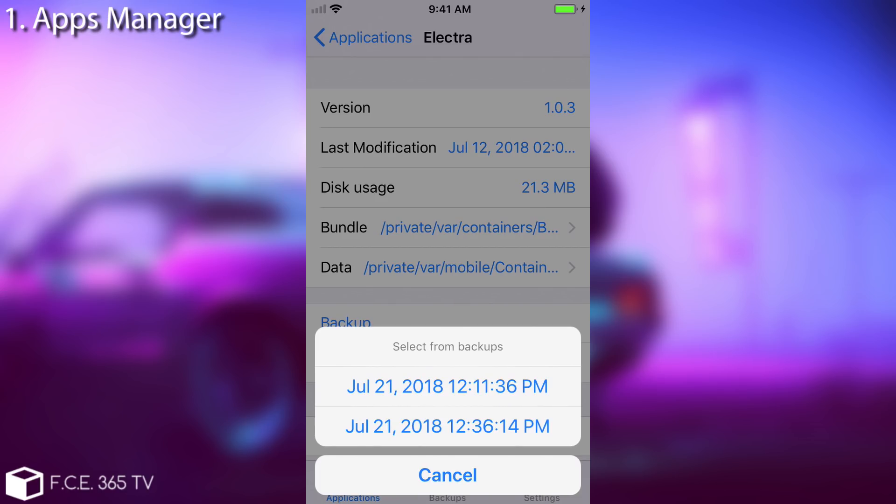
left_click(447, 476)
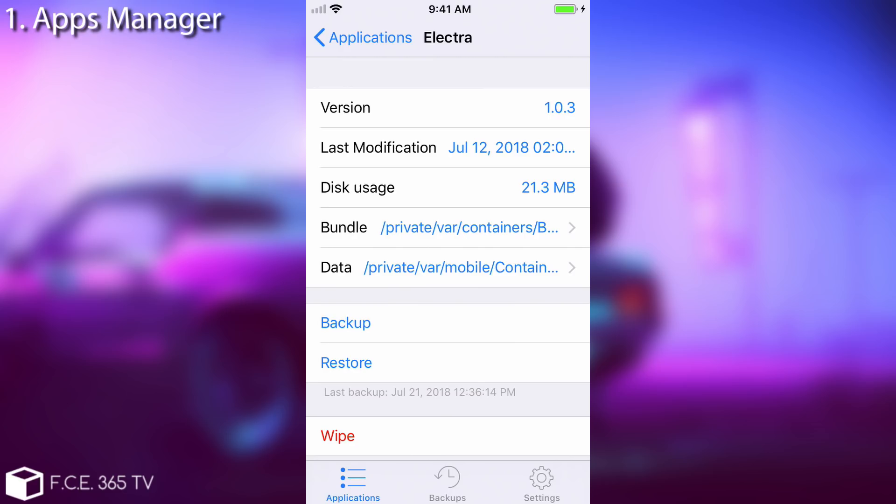
left_click(337, 436)
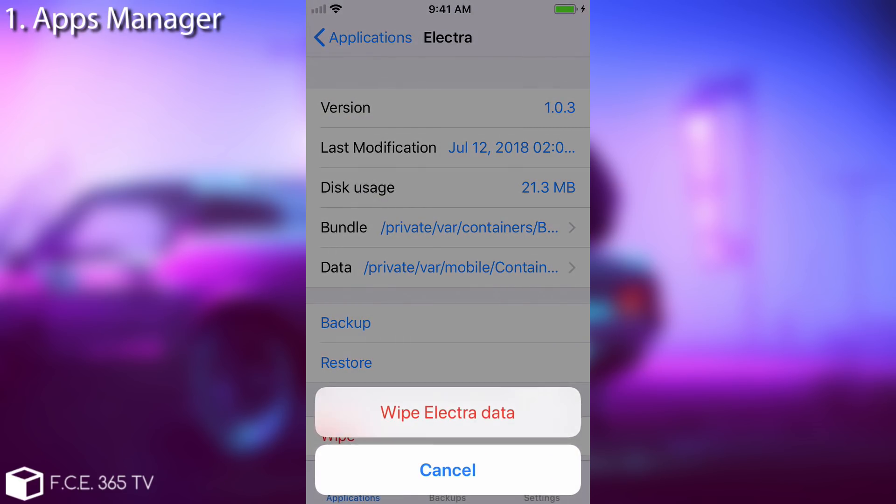
left_click(447, 470)
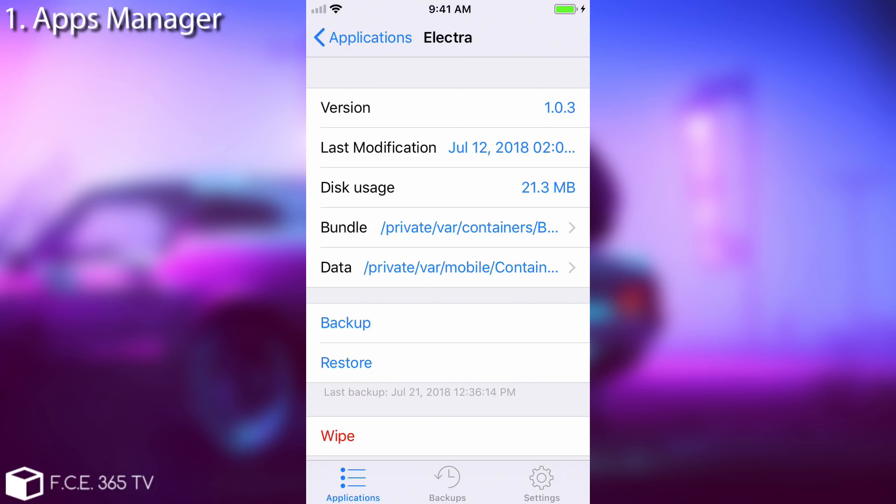
Return to the applications list and leave Apps Manager for the home screen
left_click(361, 37)
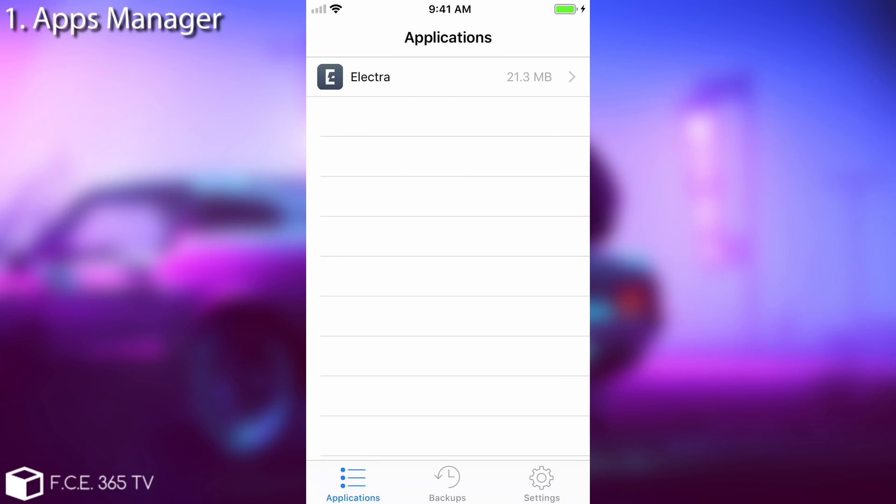
key("home")
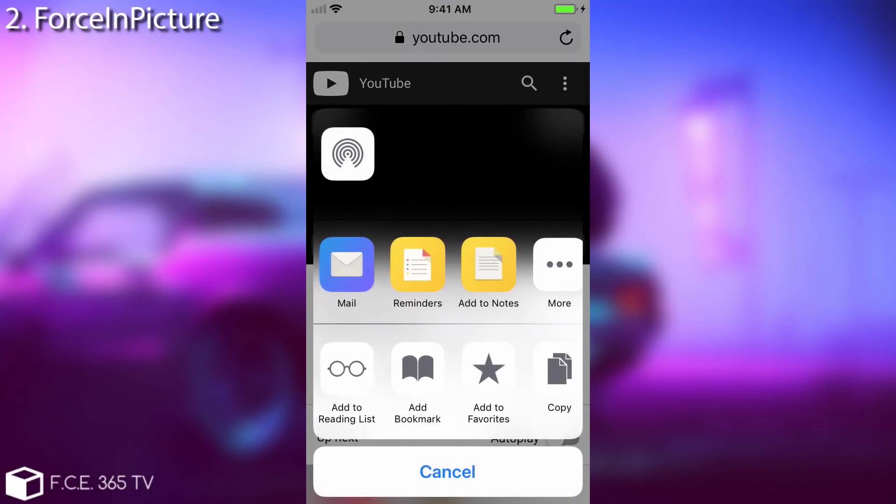
Dismiss the share sheet and send the YouTube video into picture-in-picture
left_click(447, 471)
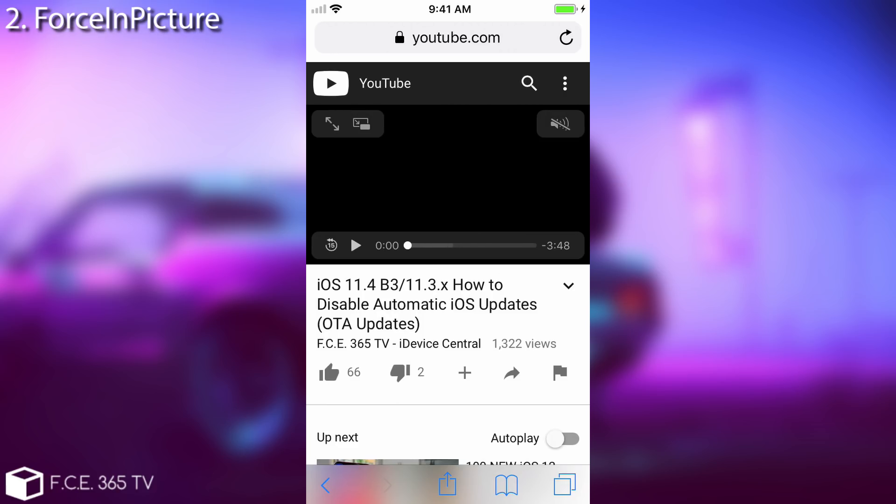
left_click(355, 246)
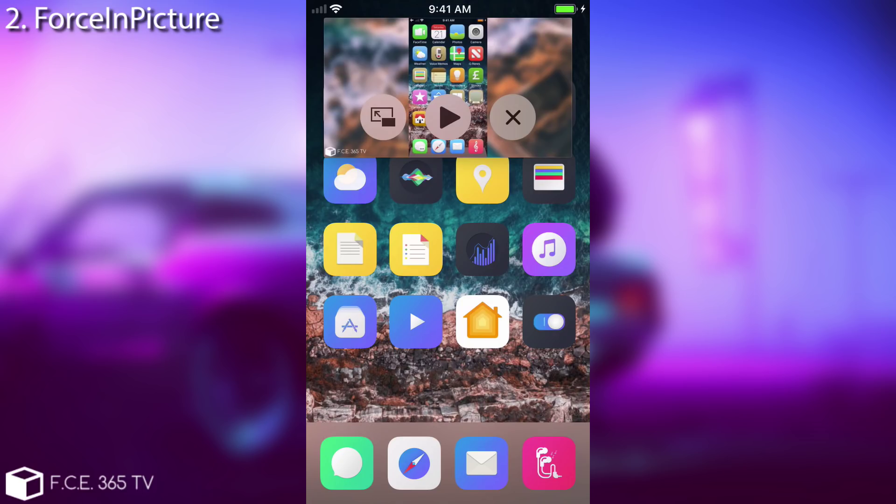
Resume playback in the floating video window and adjust its controls
left_click(450, 118)
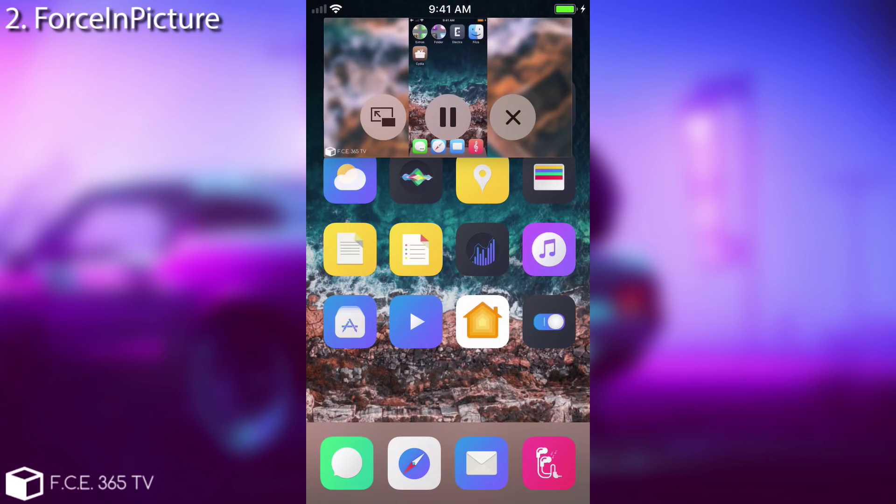
left_click(512, 116)
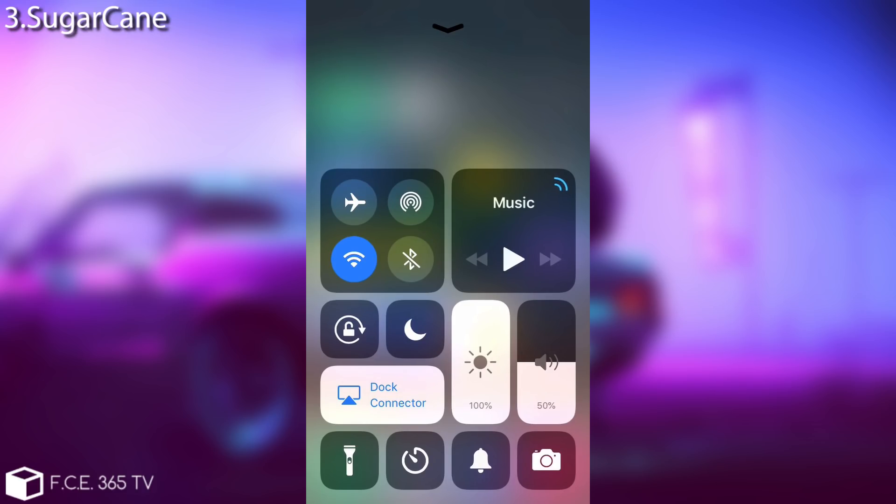
Dismiss the SugarCane-styled Control Center panel to head to Settings
left_click(447, 27)
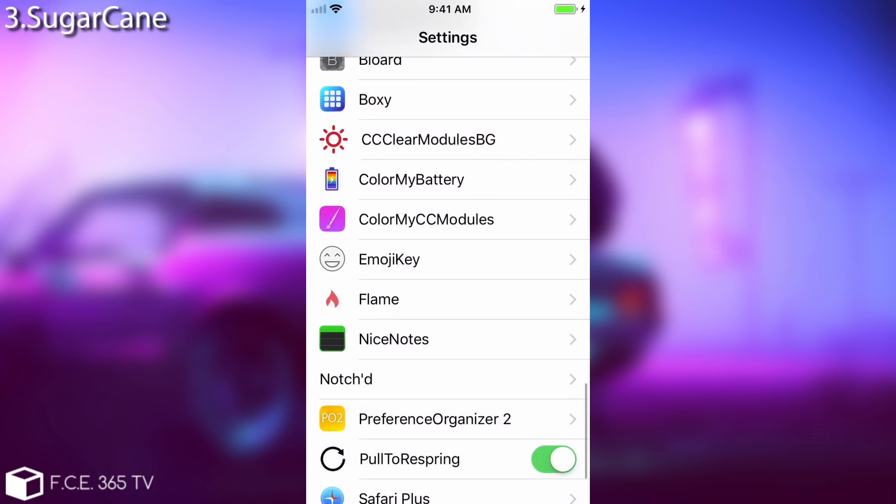
Scroll the Settings list between the tweak preferences and the Wallpaper, Sounds and Privacy section
scroll("up", 3)
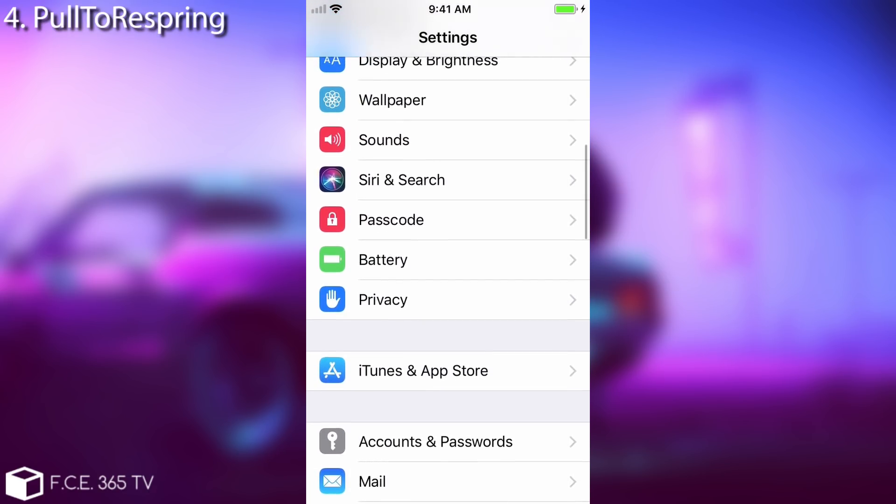
scroll("down", 3)
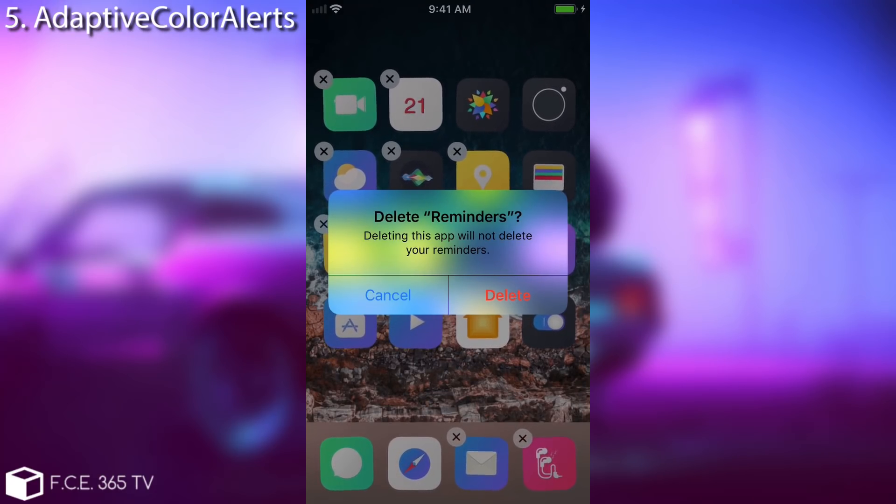
Respond to the tinted 'Delete Reminders?' alert shown by AdaptiveColorAlerts
left_click(387, 296)
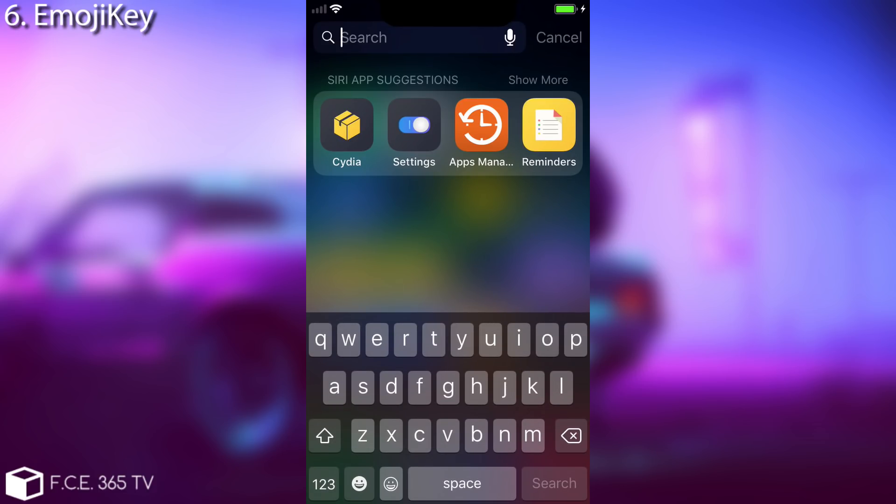
Use the keyboard in Spotlight search to show EmojiKey's emoji key
left_click(391, 484)
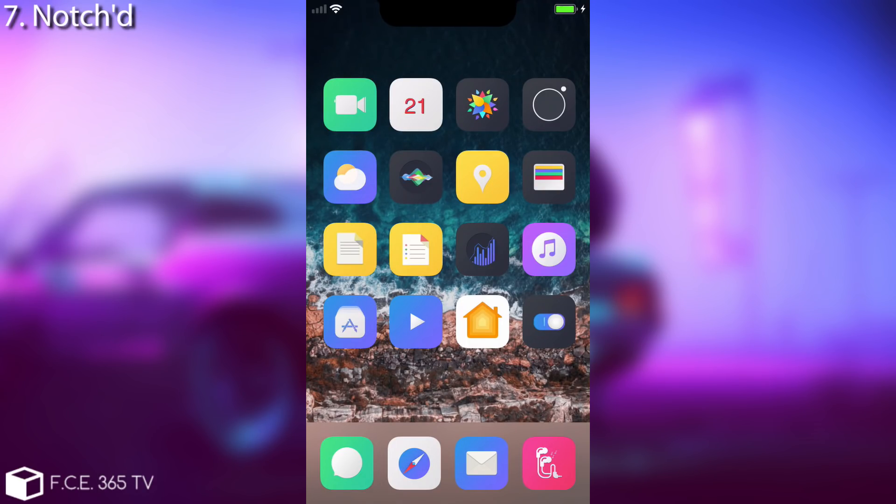
Browse Notch'd's settings, an app's Application Settings, and the per-application list
left_click(548, 321)
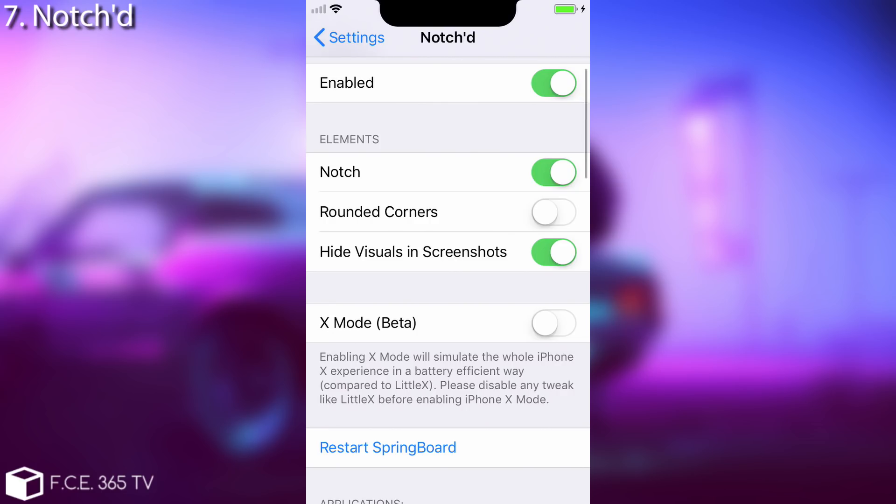
scroll("down", 3)
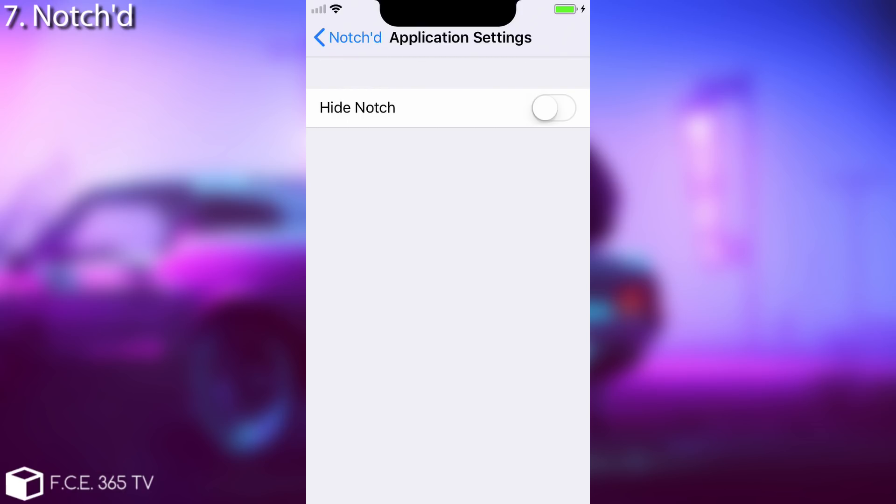
left_click(346, 37)
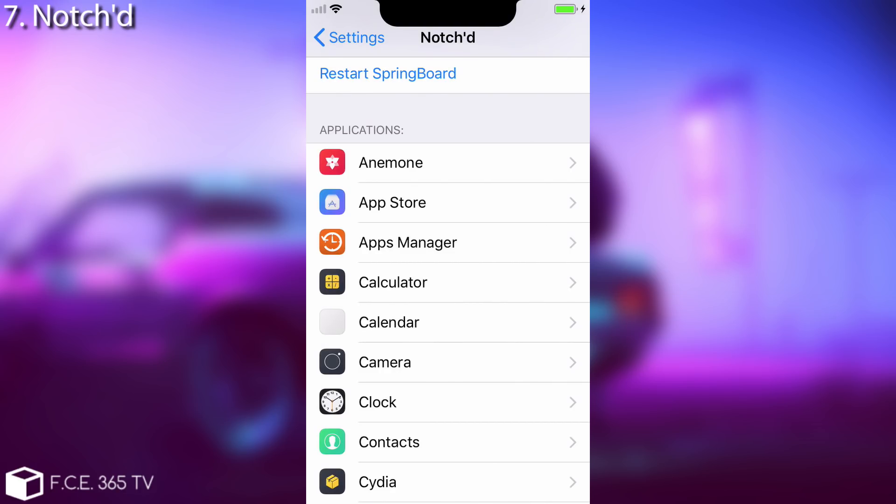
scroll("down", 3)
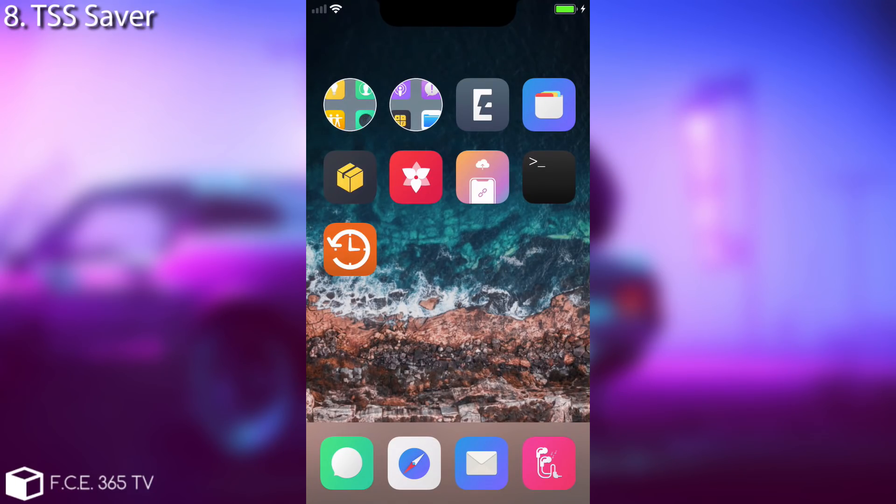
Launch an app from the jailbreak utilities home page to introduce TSS Saver
left_click(350, 249)
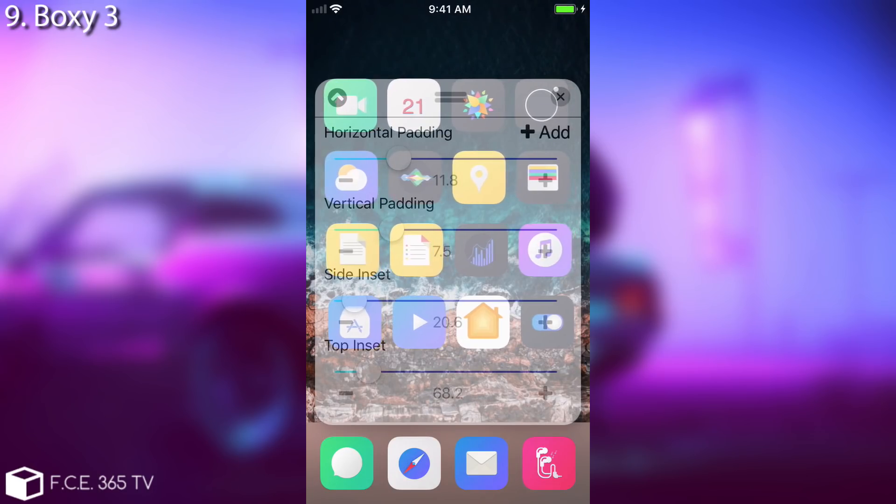
Finish the Boxy 3 layout with padding 11.8/7.5, side inset 20.6 and top inset 68.2
left_click(560, 96)
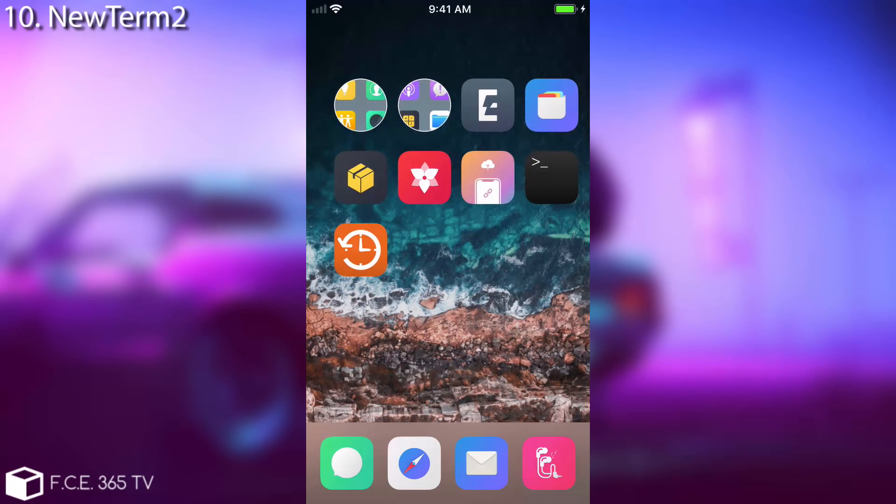
left_click(551, 177)
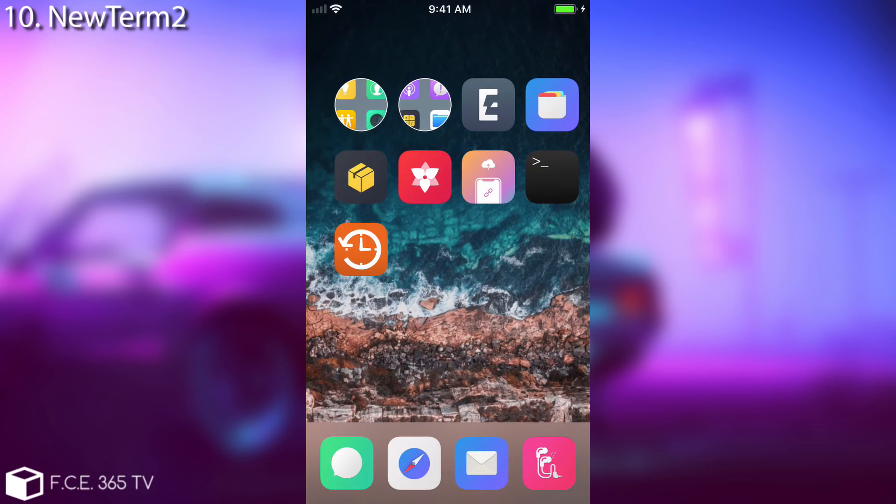
Show Flame's export sheet in Cydia's Installed tab and pick an export choice
left_click(425, 177)
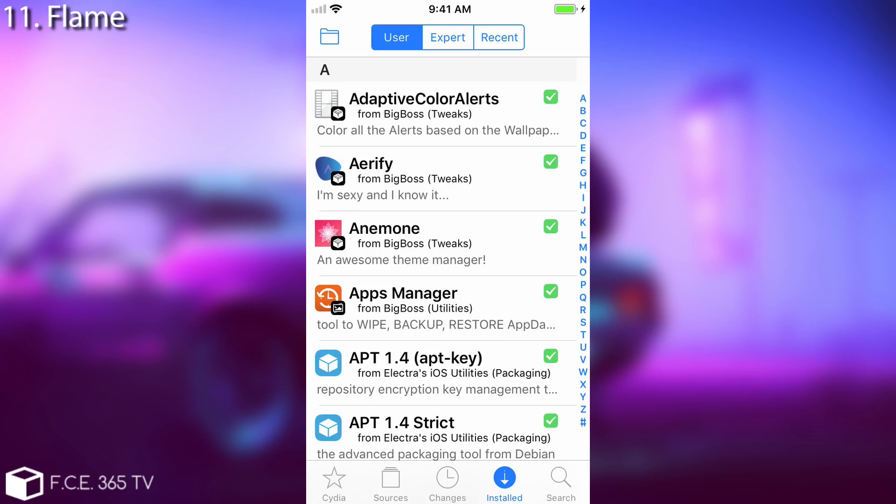
left_click(329, 36)
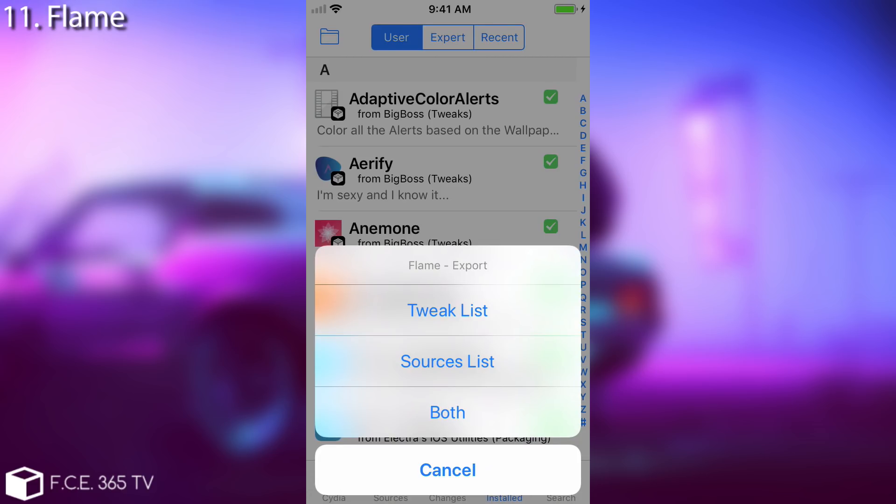
left_click(448, 469)
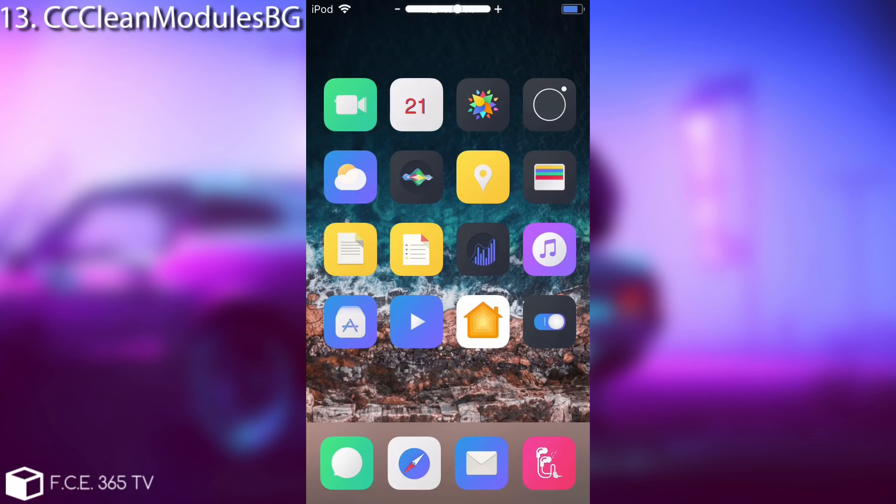
Swipe up Control Center to reveal toggles and sliders with no module background tiles
scroll("up", 3)
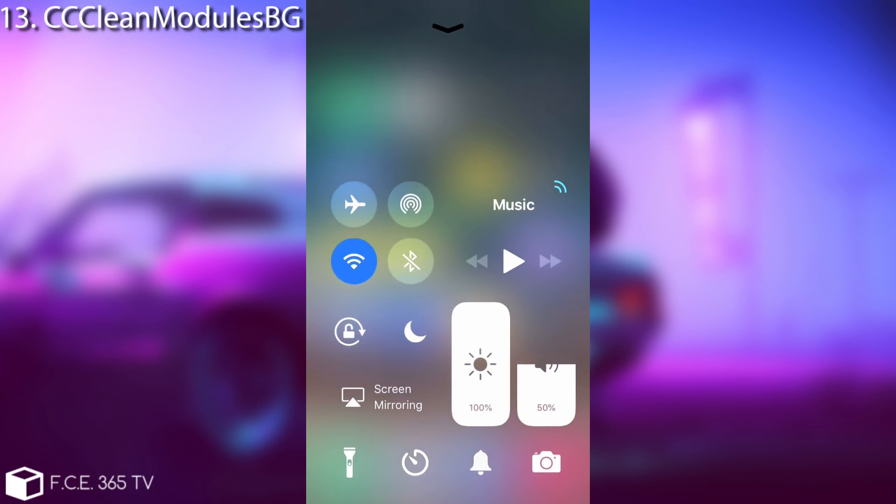
left_click(381, 397)
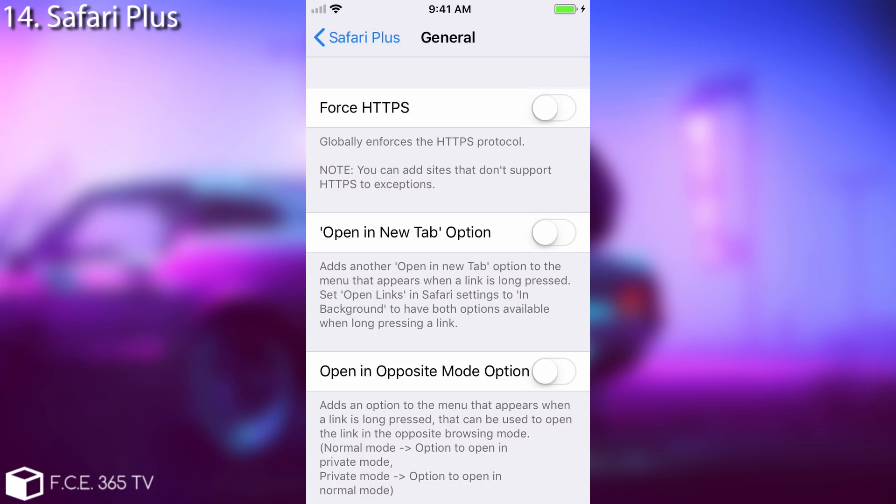
Show Safari Plus General settings with Force HTTPS and new-tab link options
left_click(355, 37)
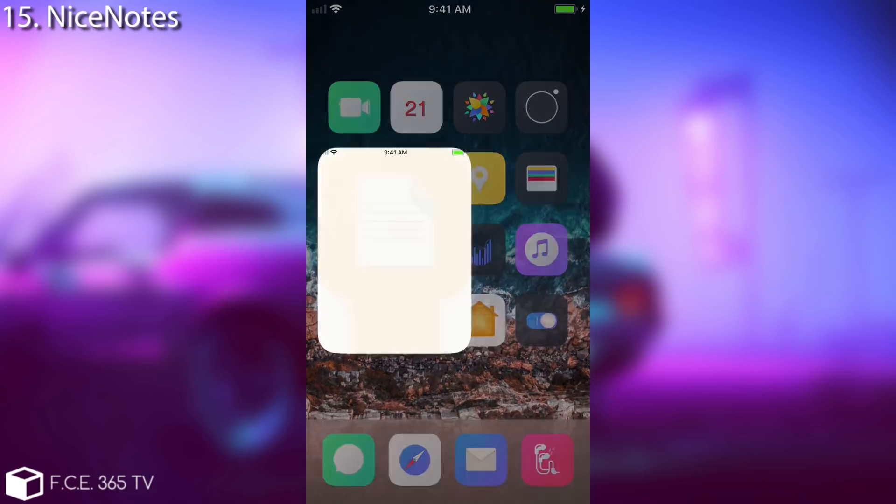
Launch NiceNotes into its empty dark, green-accented notes list
left_click(393, 251)
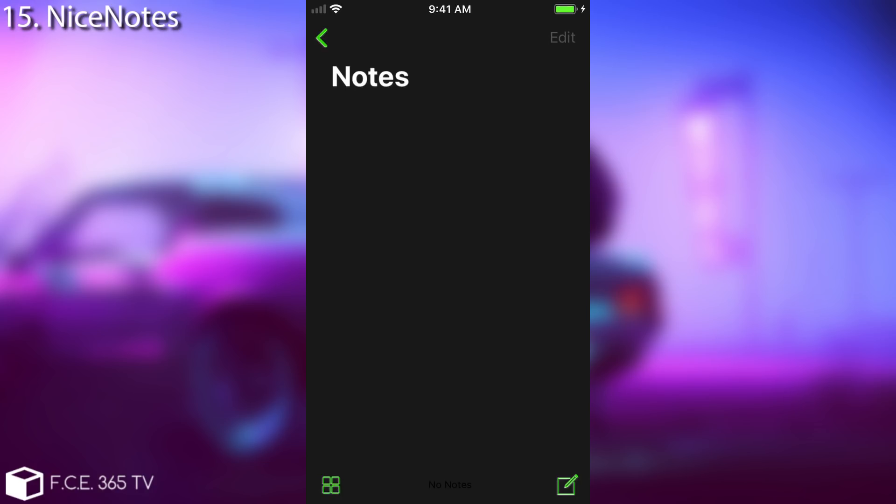